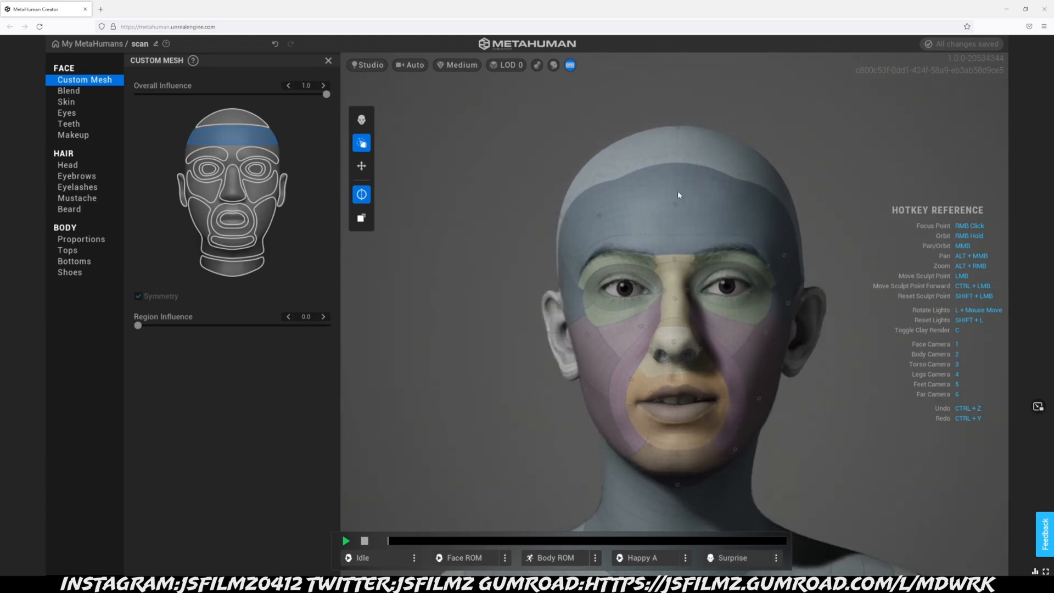
Step: Apply the shoulder-length bob groom in black to the scanned MetaHuman's head
left_click(67, 164)
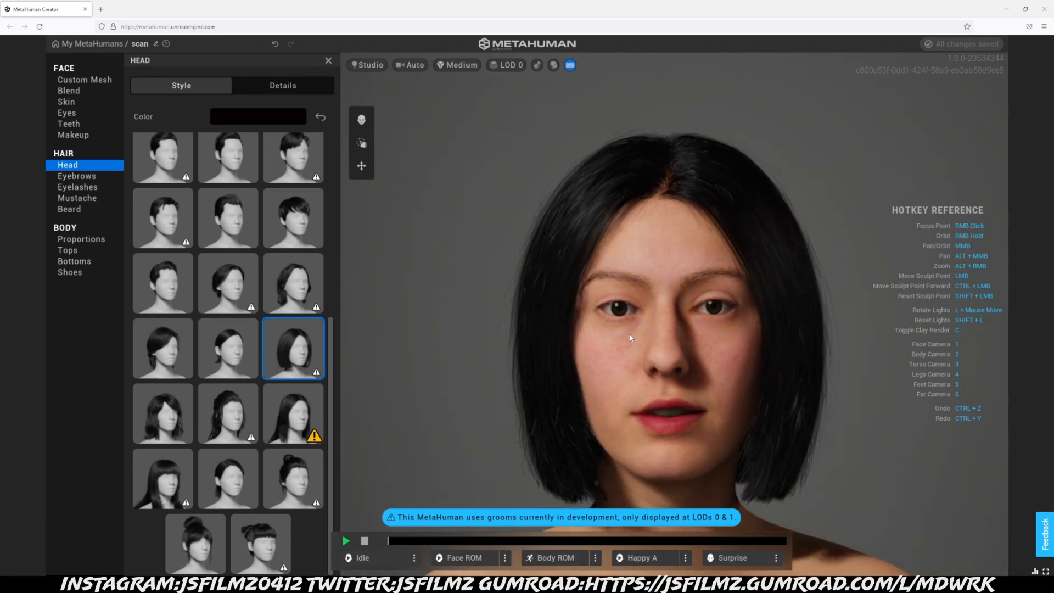